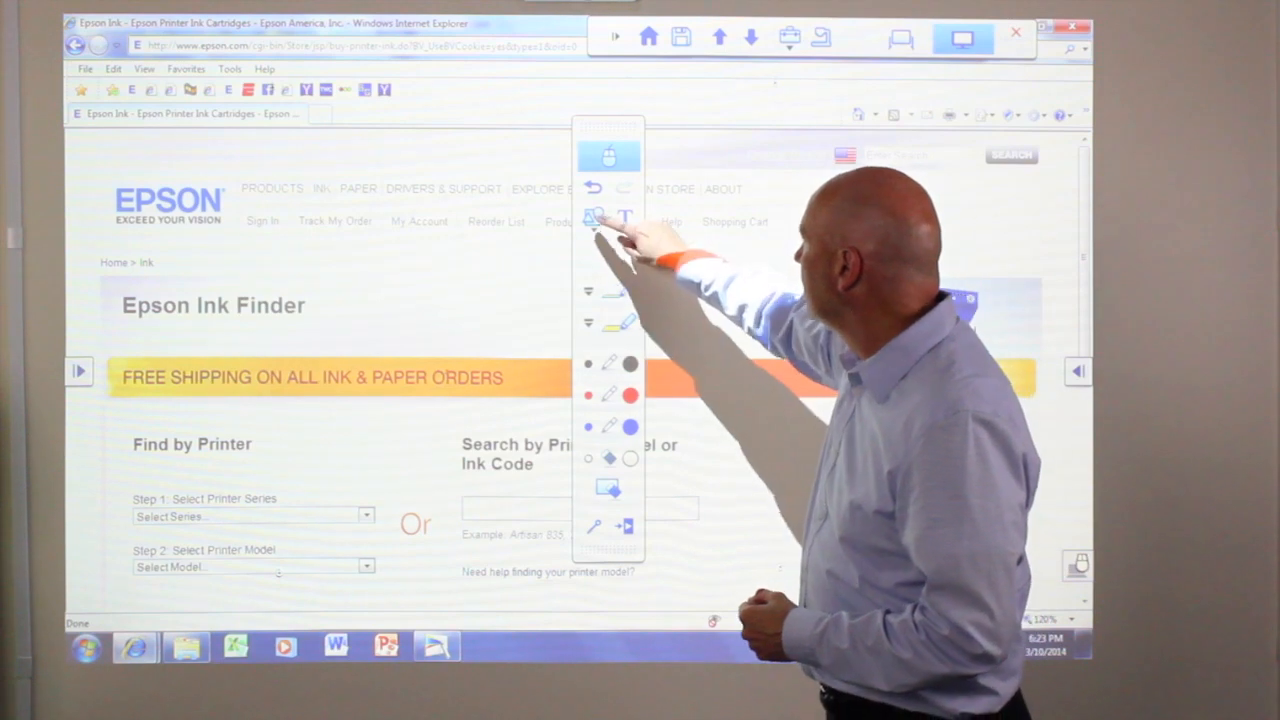
Open the Shapes palette on the Easy Interactive pen toolbar.
left_click(608, 218)
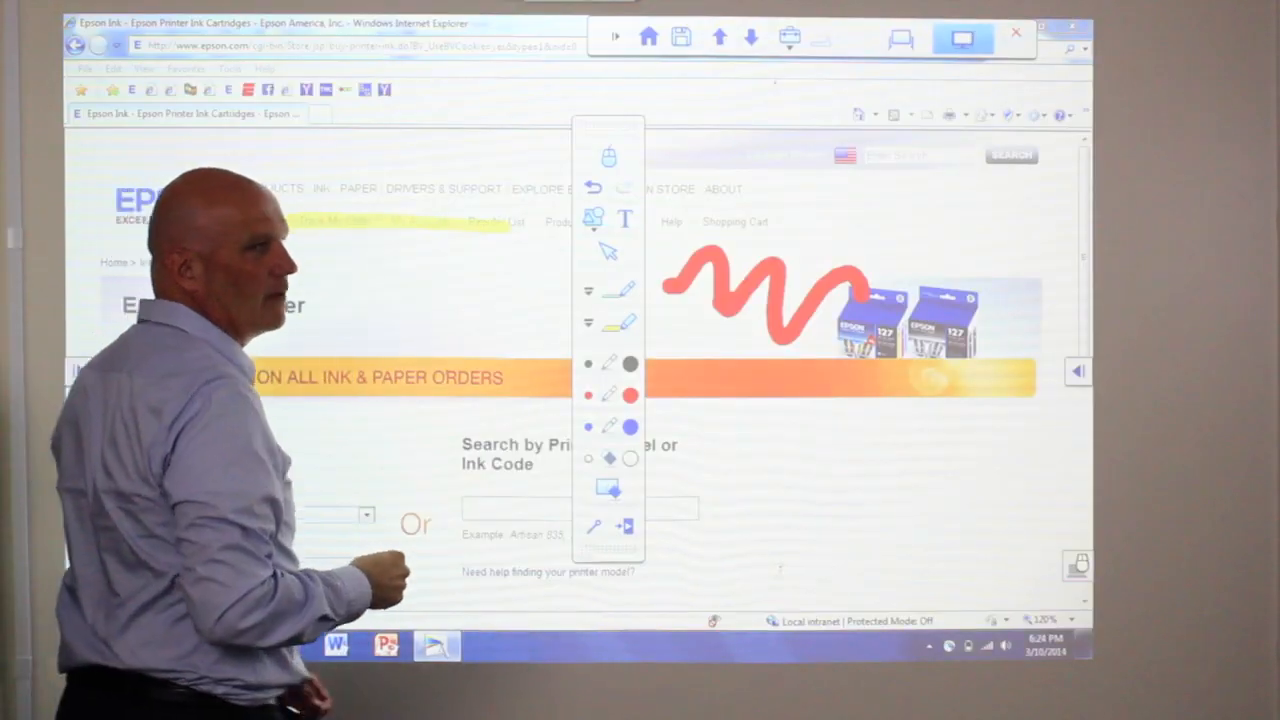
Add a red pen squiggle by the cartridges and yellow highlights over Track My Order and My Account.
left_click(636, 478)
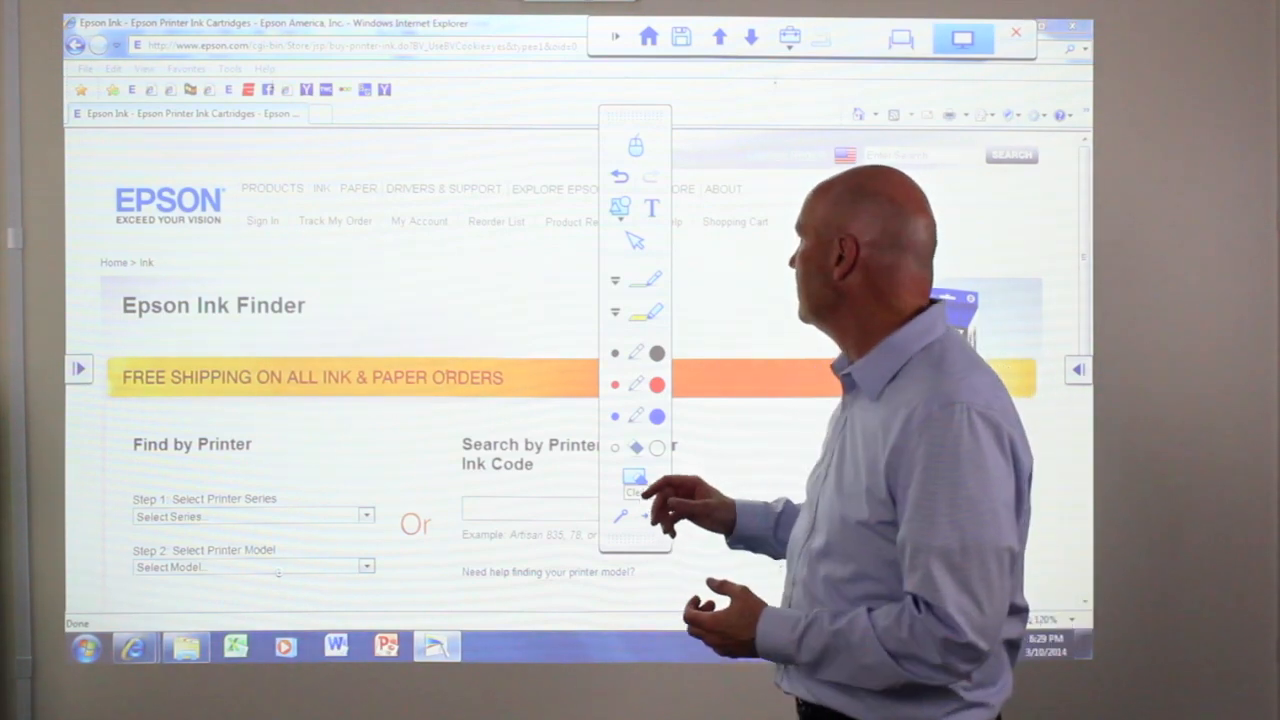
Clear all annotations, then right-click the page to navigate to the BrightLink 595Wi product page.
left_click(619, 207)
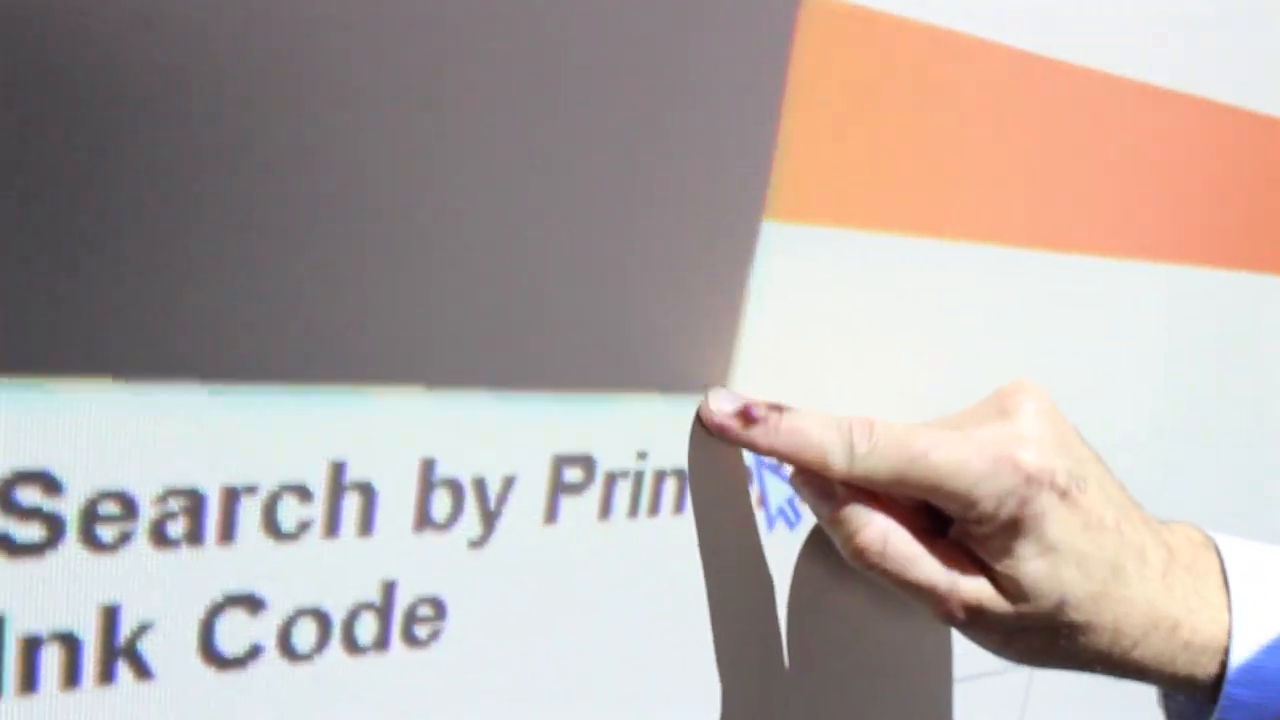
right_click(780, 490)
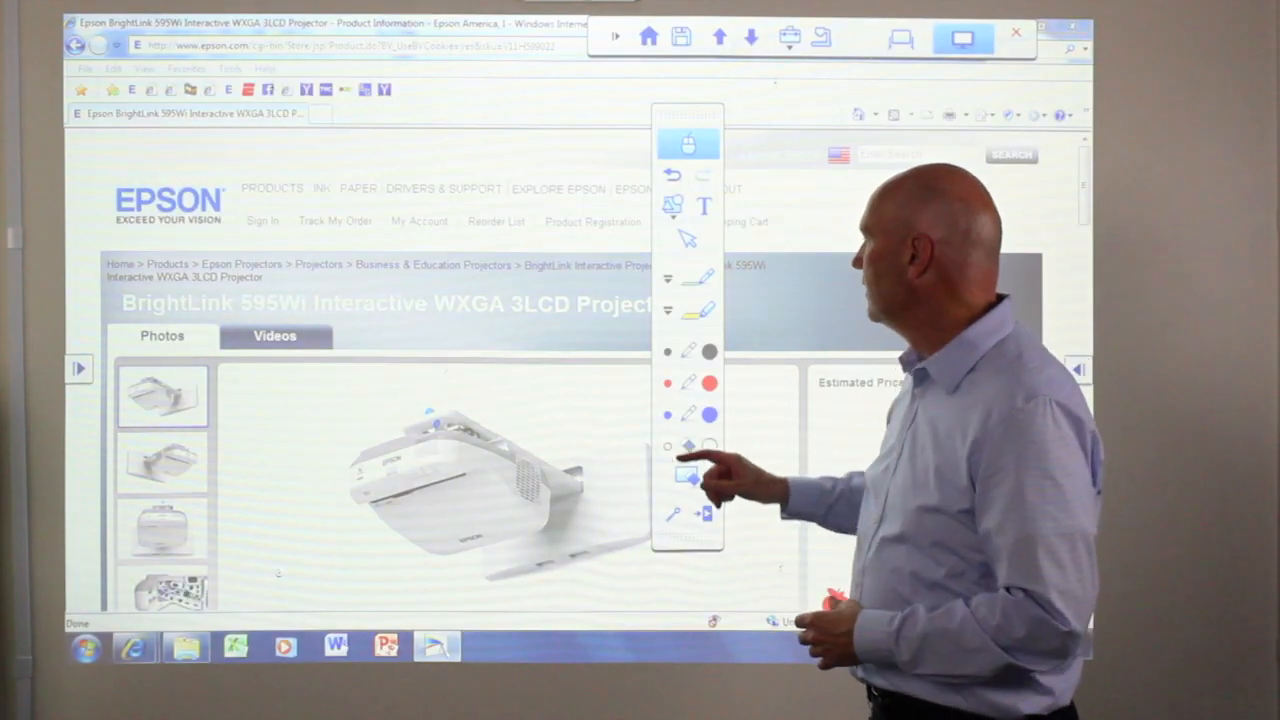
left_click(703, 278)
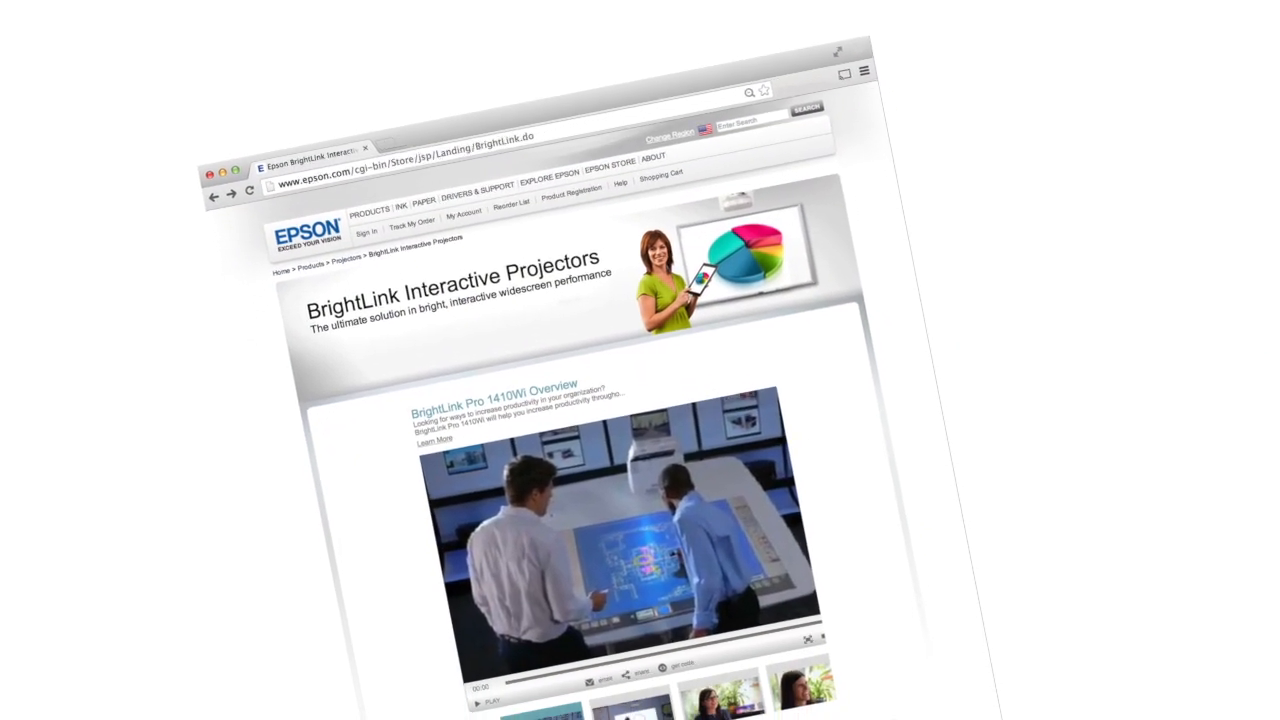
Scroll down past the Education and Business sections to the deals sign-up form.
scroll("down", 3)
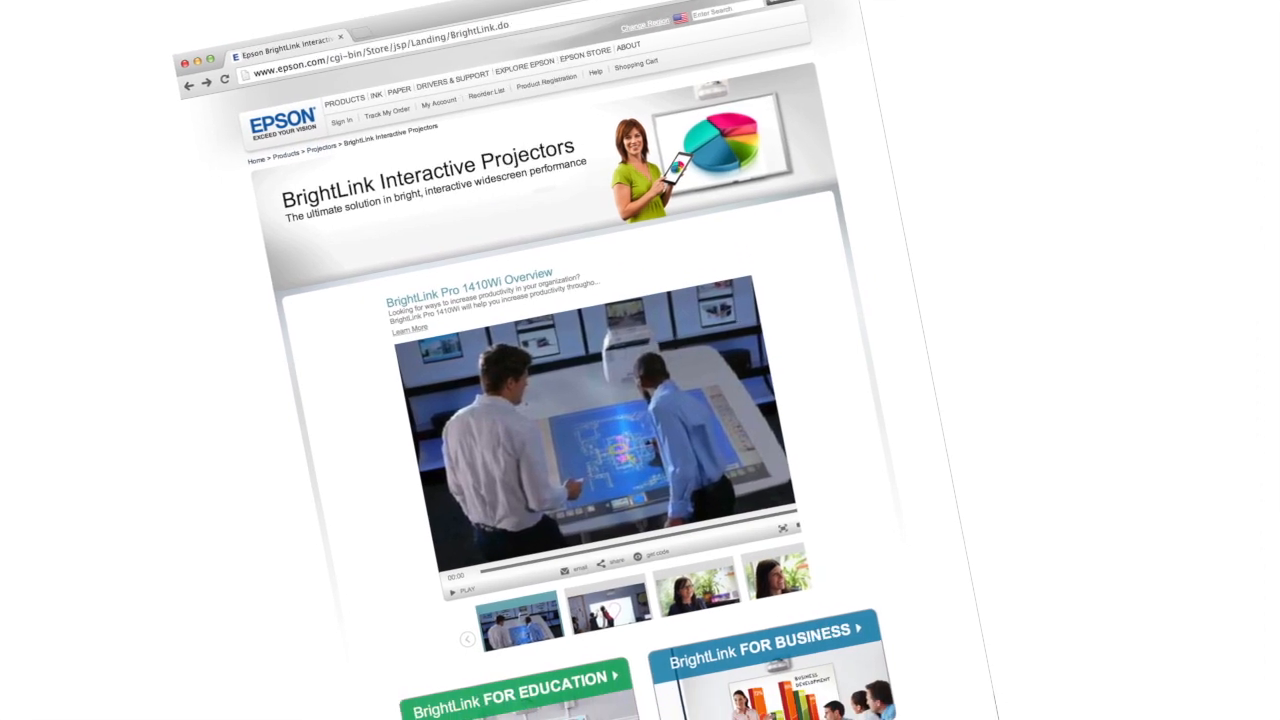
scroll("down", 3)
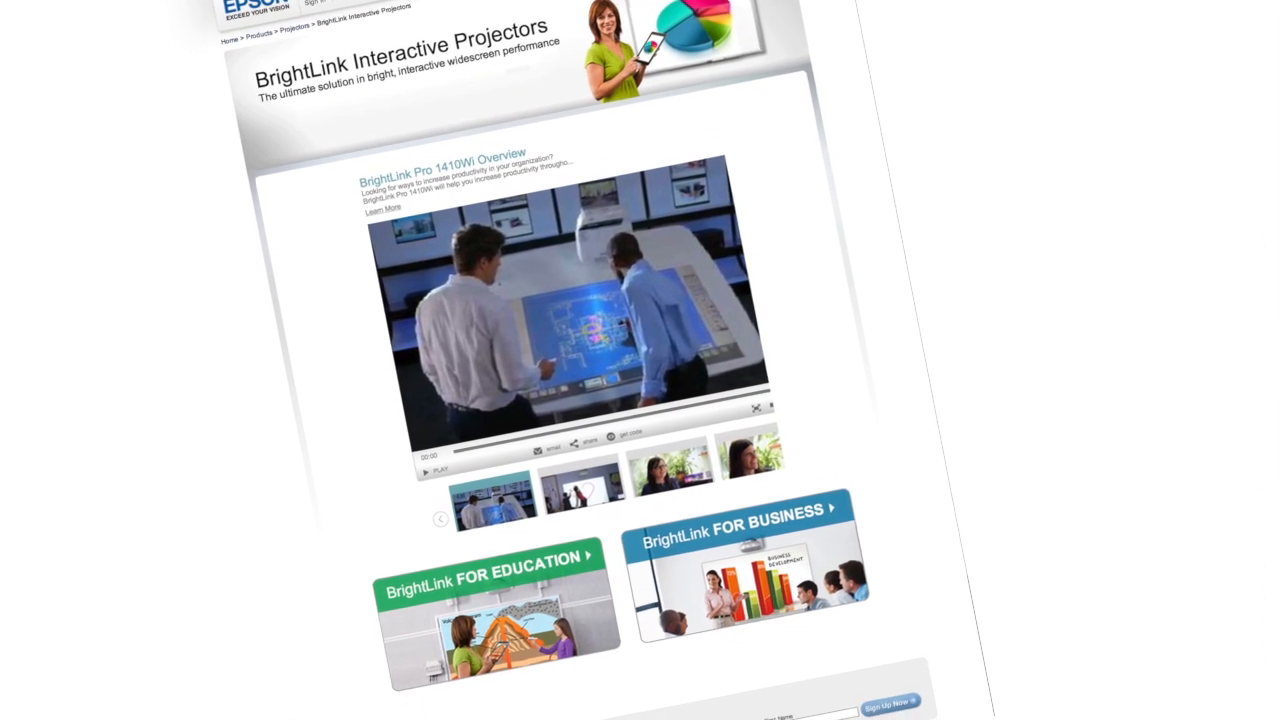
scroll("down", 3)
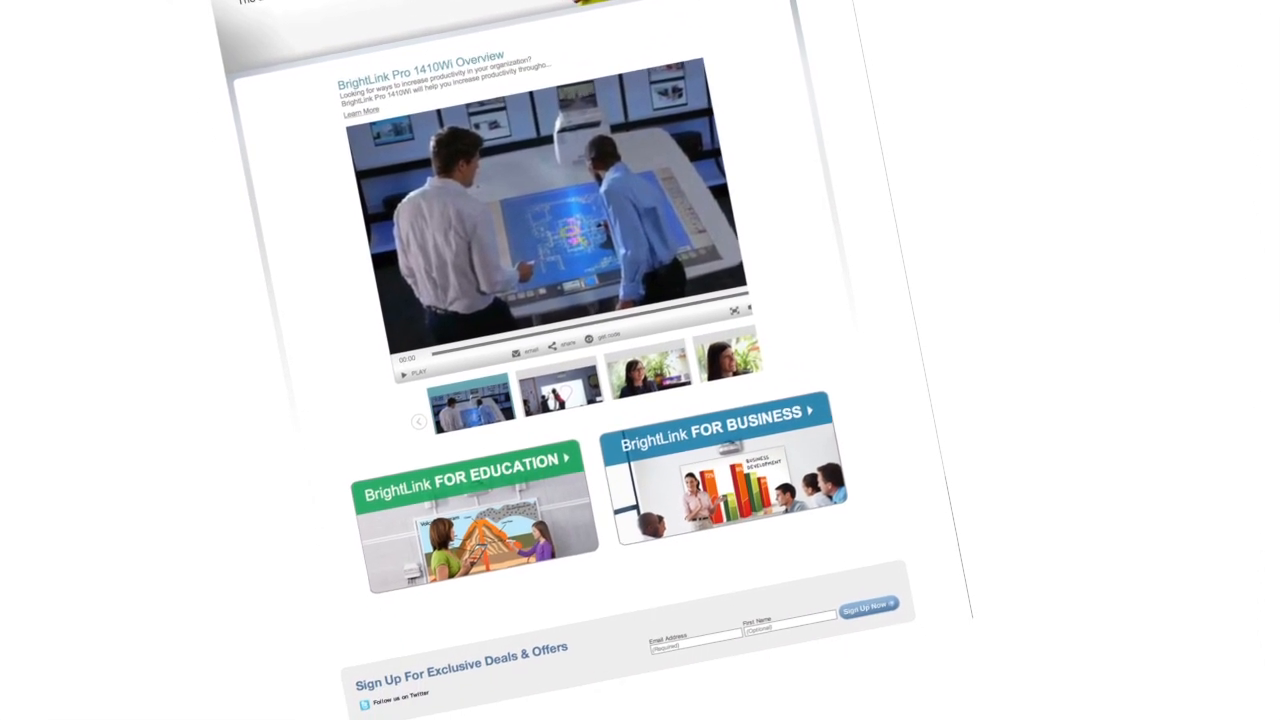